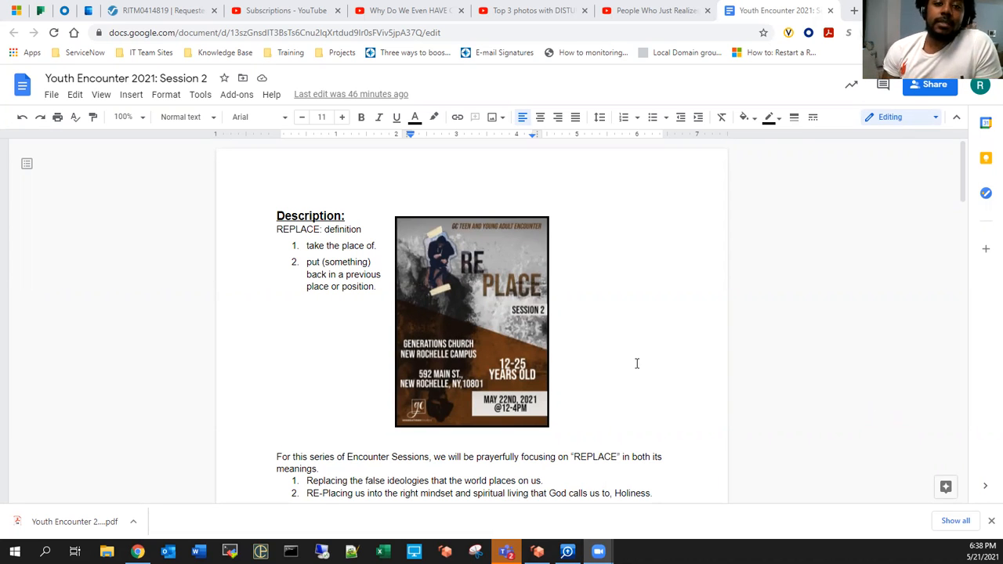
# Scroll from the Description past Workshop Sessions and the team table down to the SCHEDULE table
pyautogui.scroll(-3)
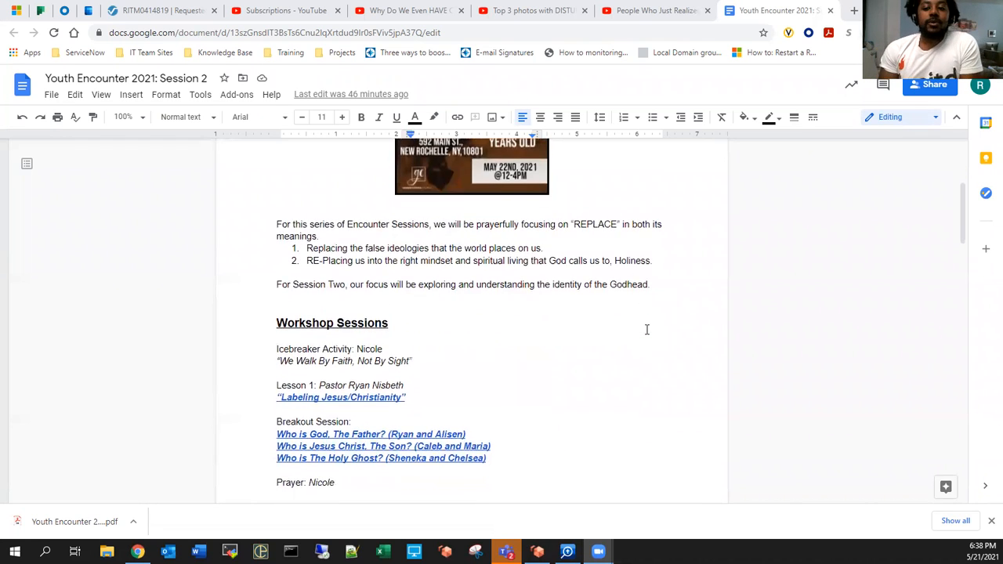
pyautogui.scroll(-3)
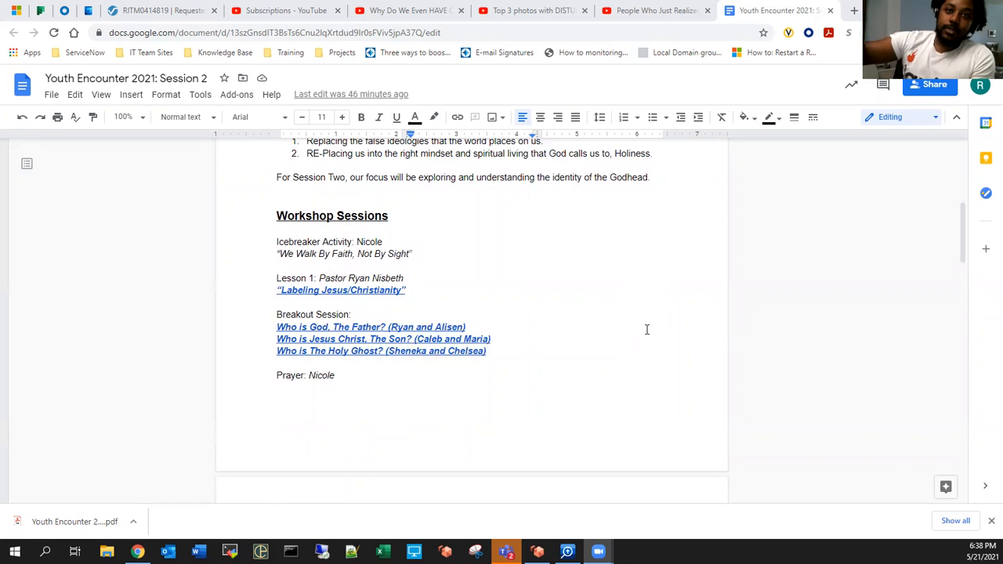
pyautogui.scroll(-3)
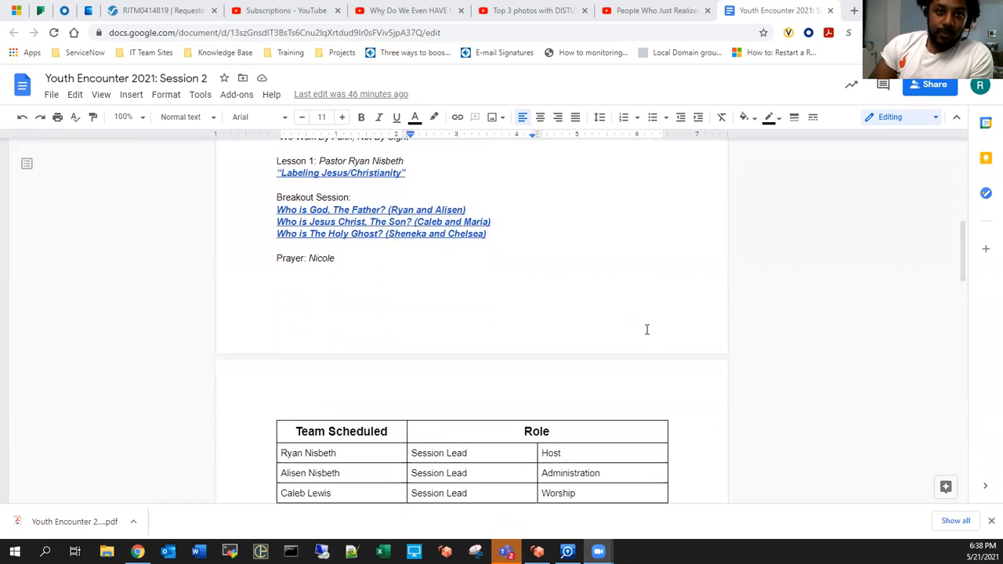
pyautogui.scroll(-3)
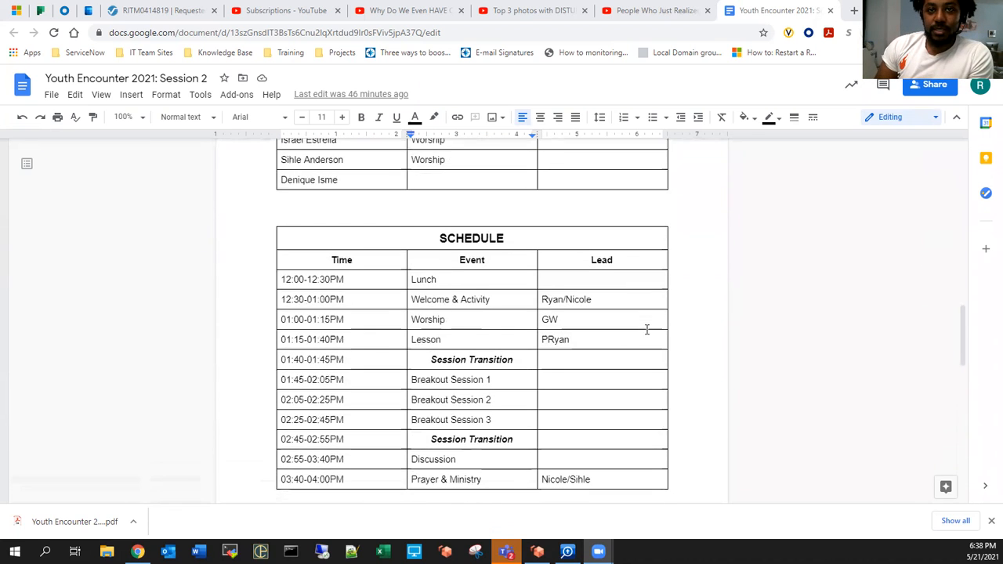
pyautogui.scroll(-3)
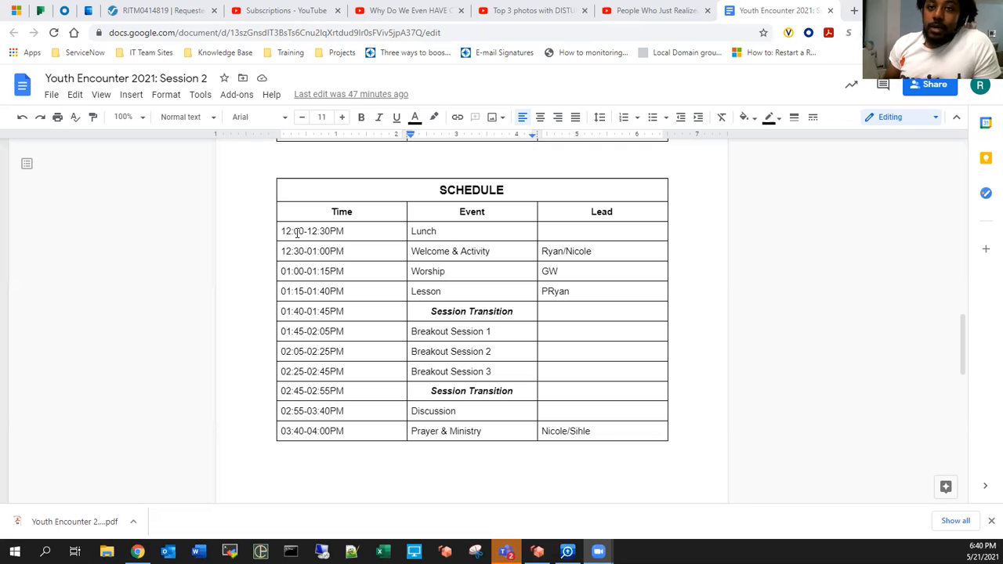
pyautogui.scroll(3)
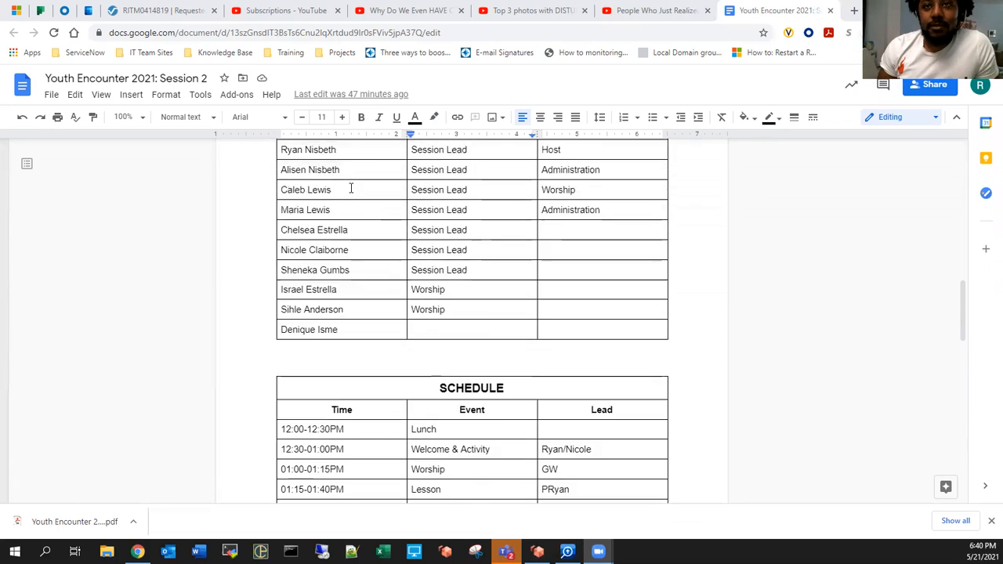
pyautogui.scroll(3)
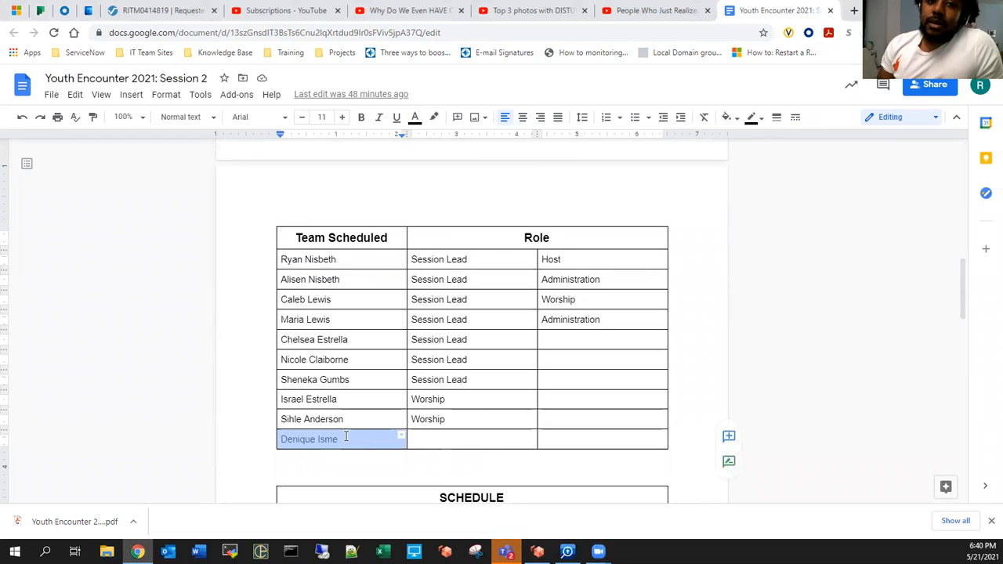
pyautogui.click(470, 439)
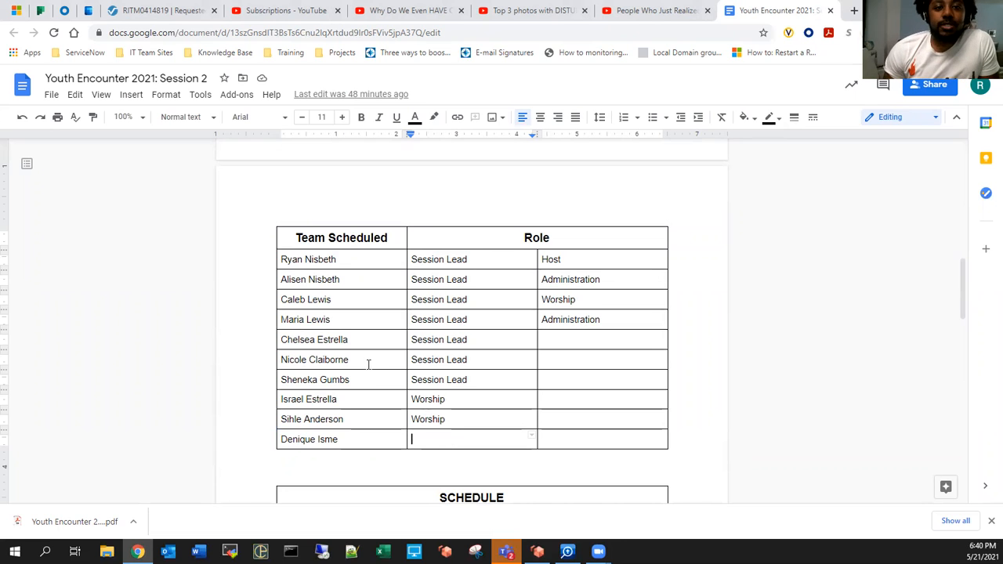
pyautogui.doubleClick(426, 379)
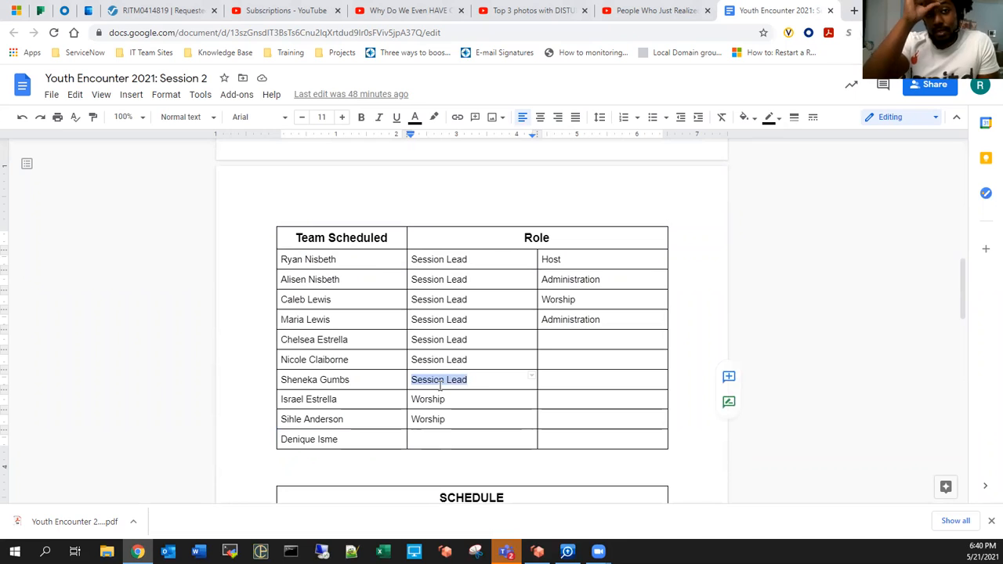
pyautogui.doubleClick(313, 339)
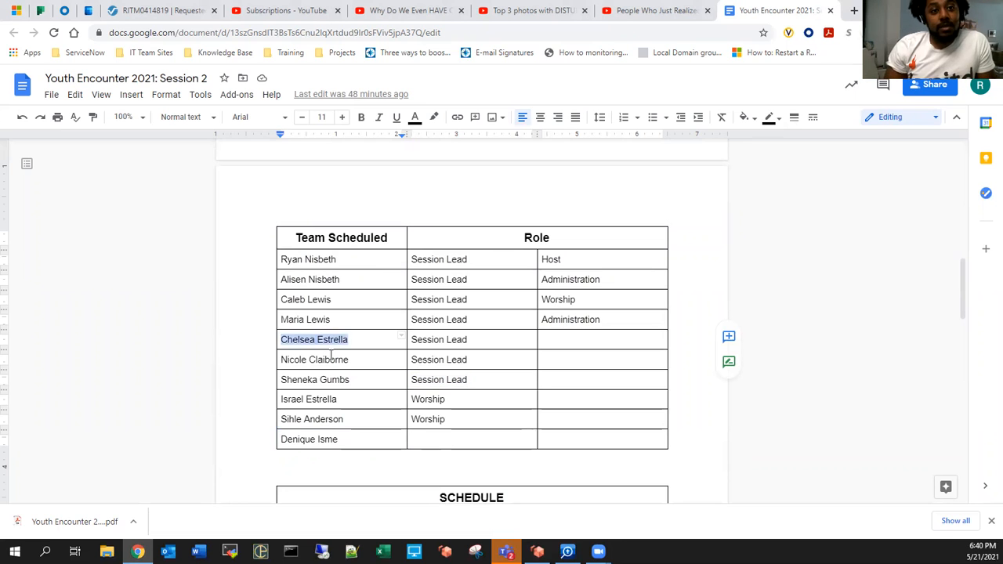
pyautogui.doubleClick(314, 358)
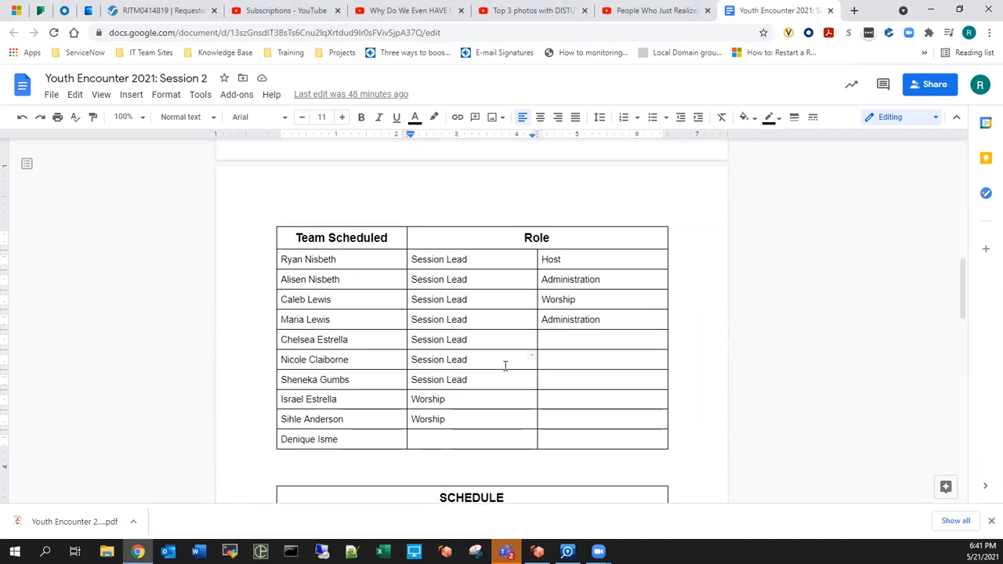
pyautogui.moveTo(356, 317)
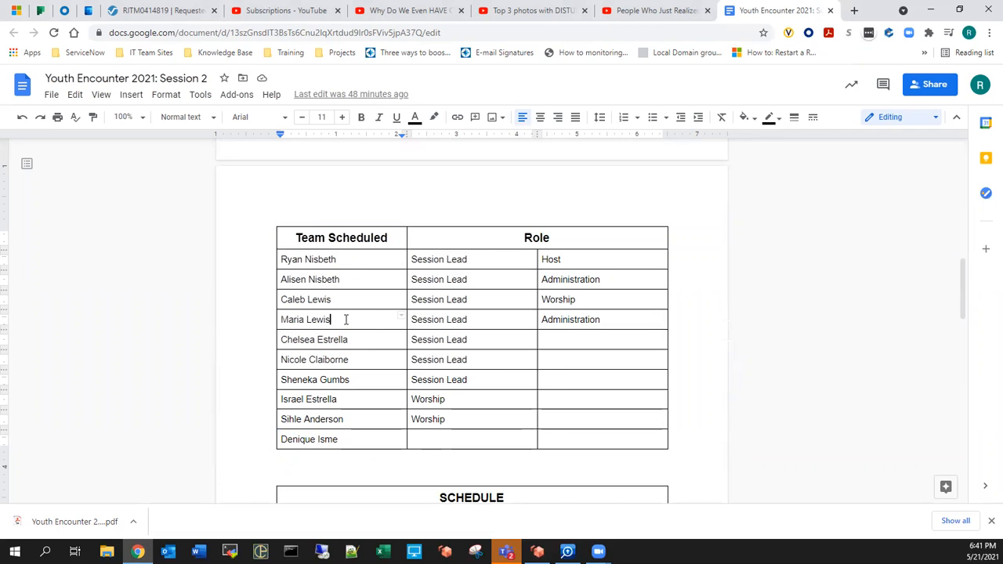
pyautogui.moveTo(352, 300)
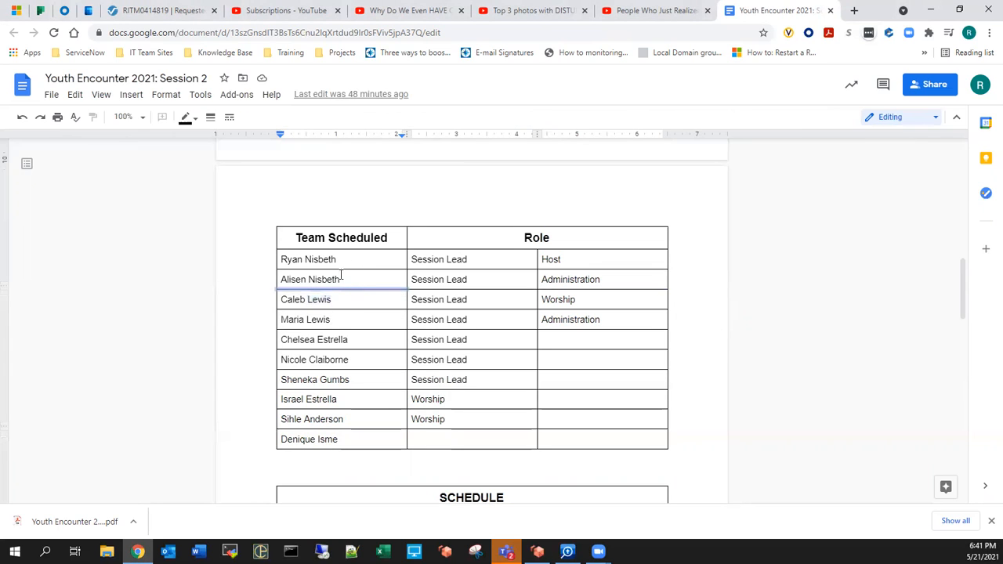
pyautogui.click(361, 258)
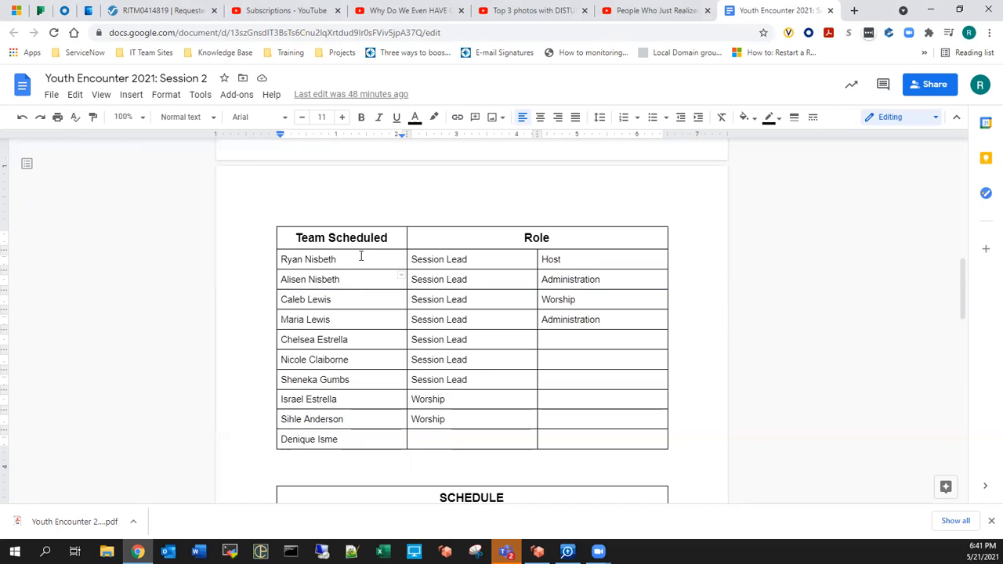
# Scroll up past Workshop Sessions to the Description section and event flyer at the top
pyautogui.scroll(3)
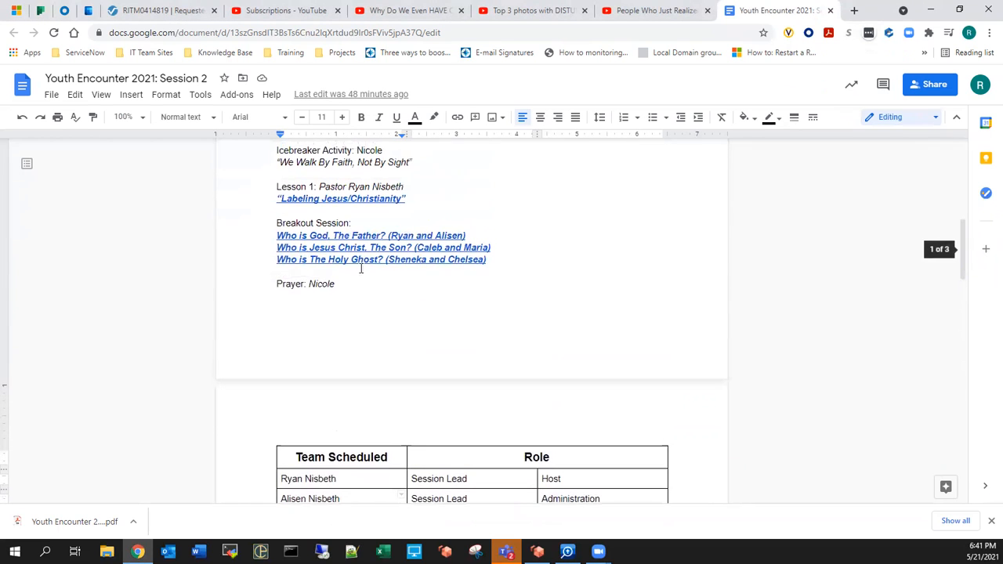
pyautogui.scroll(3)
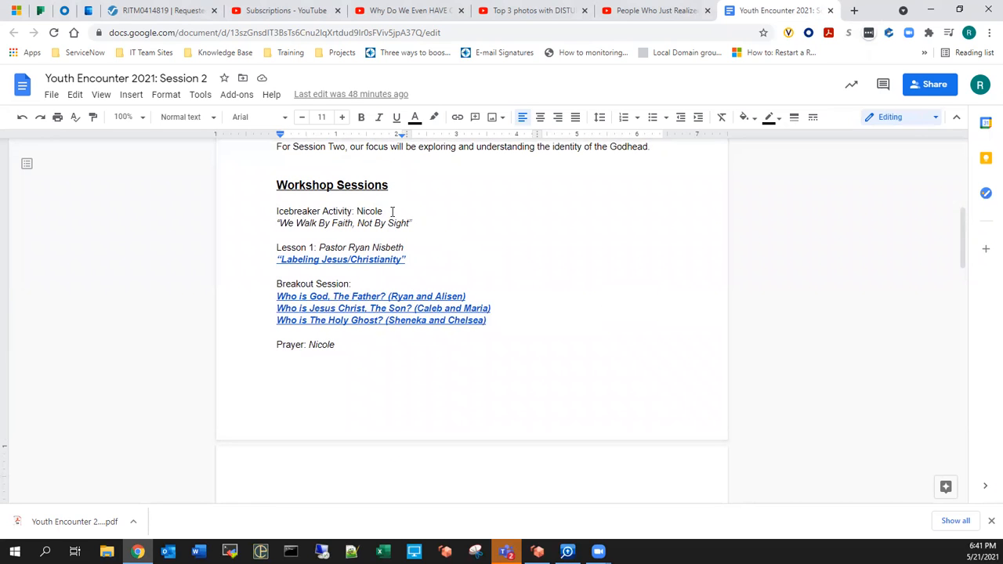
pyautogui.scroll(3)
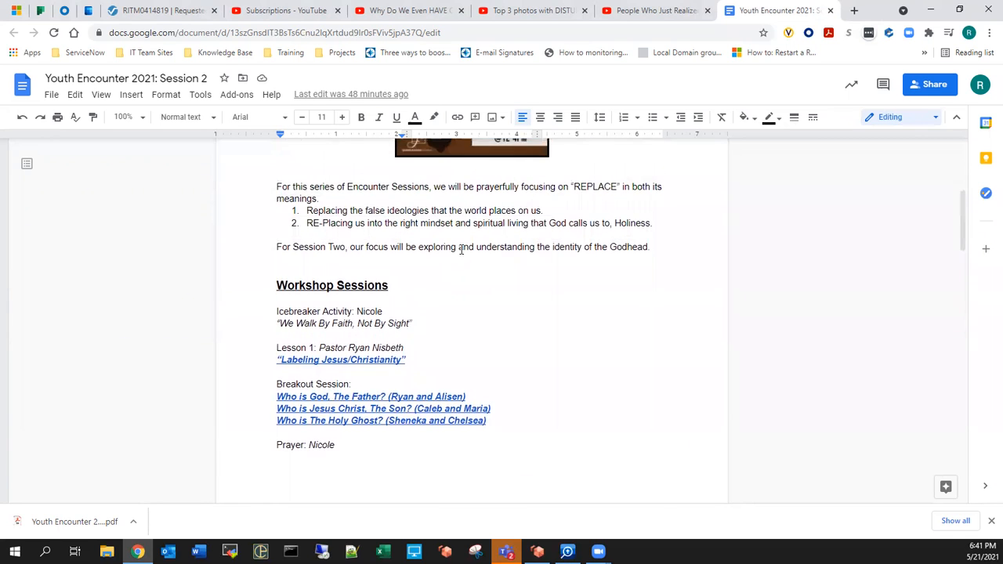
pyautogui.scroll(3)
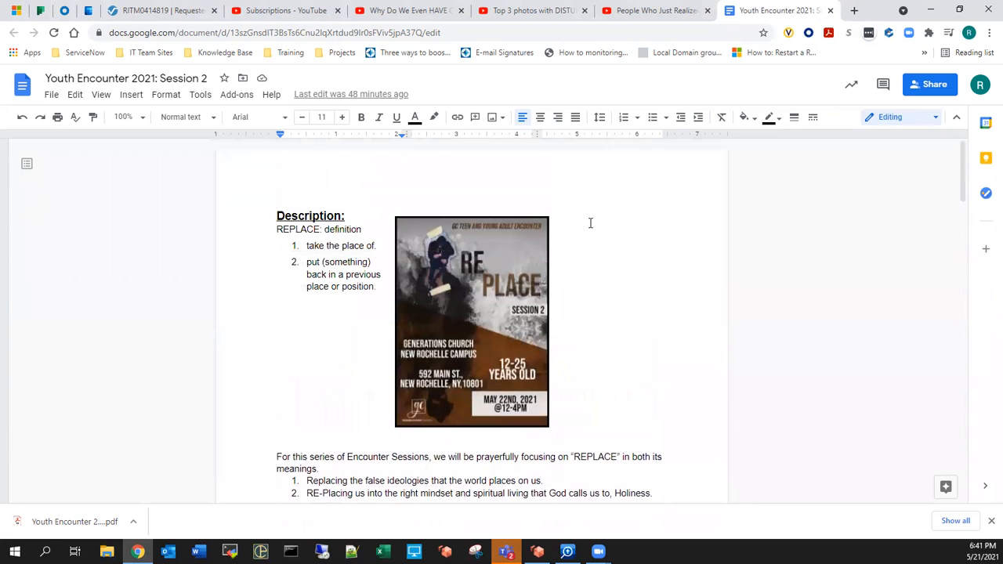
pyautogui.moveTo(627, 238)
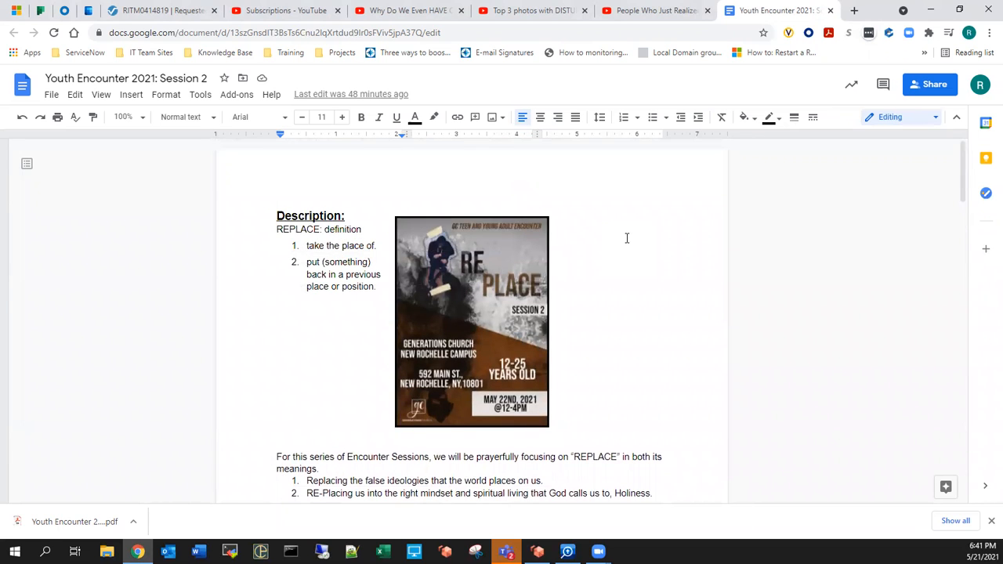